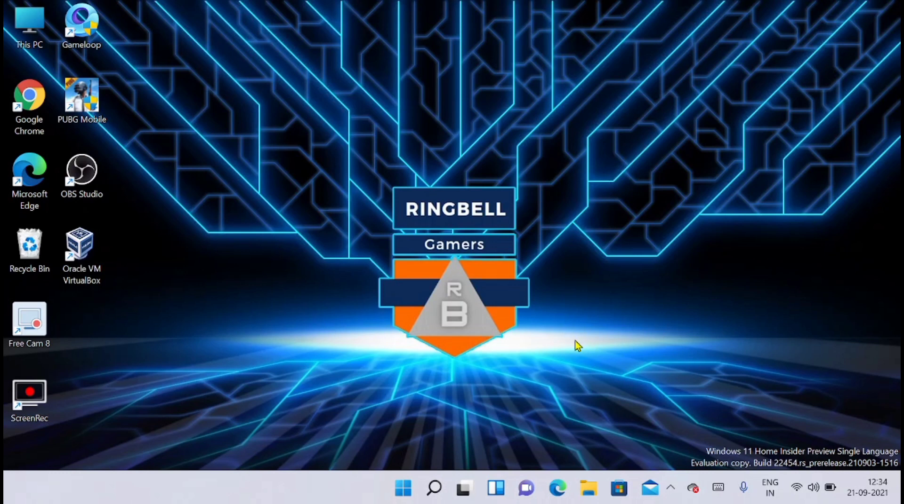
{"action": "mouse_move", "coordinate": [749, 368]}
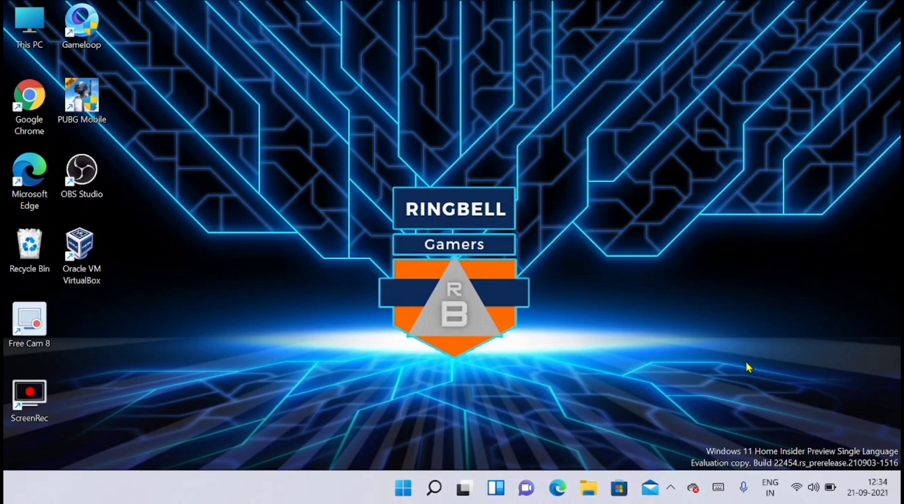
{"action": "mouse_move", "coordinate": [847, 462]}
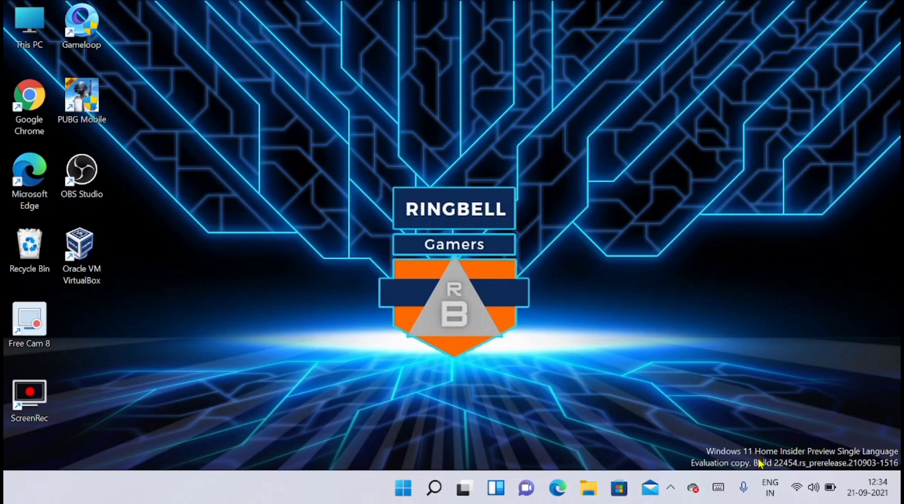
{"action": "mouse_move", "coordinate": [718, 403]}
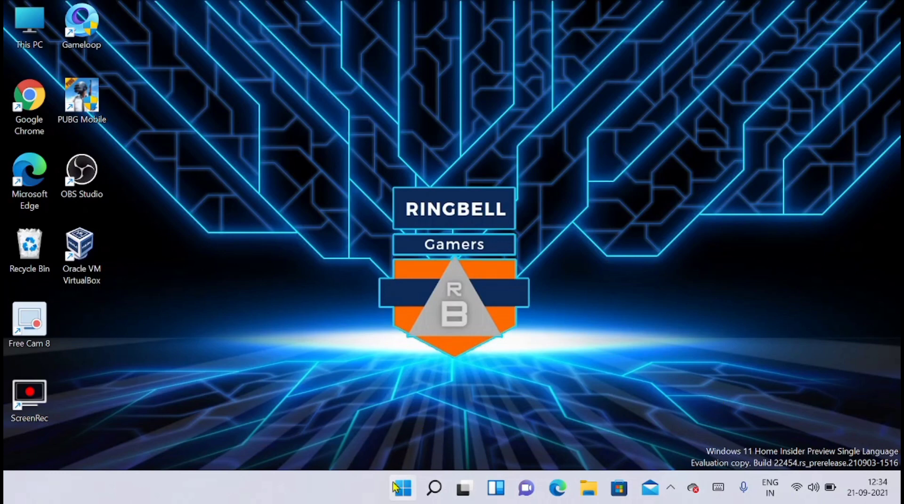
{"action": "mouse_move", "coordinate": [402, 489]}
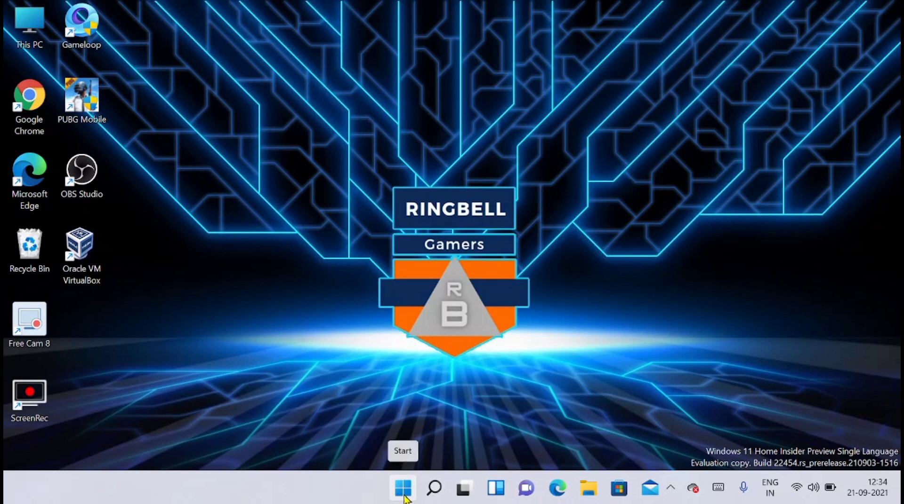
- Reach the Windows Update page listing Insider Preview build 22458.1000 as pending download
{"action": "left_click", "coordinate": [402, 489]}
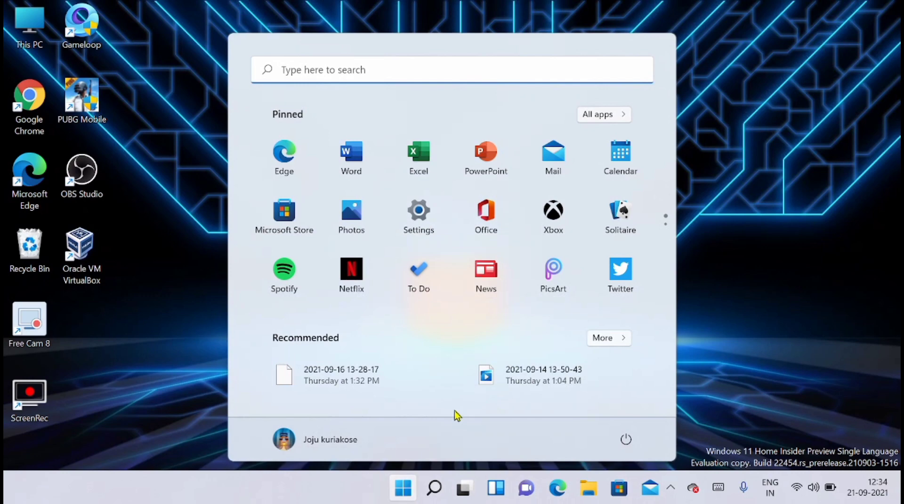
{"action": "left_click", "coordinate": [418, 211]}
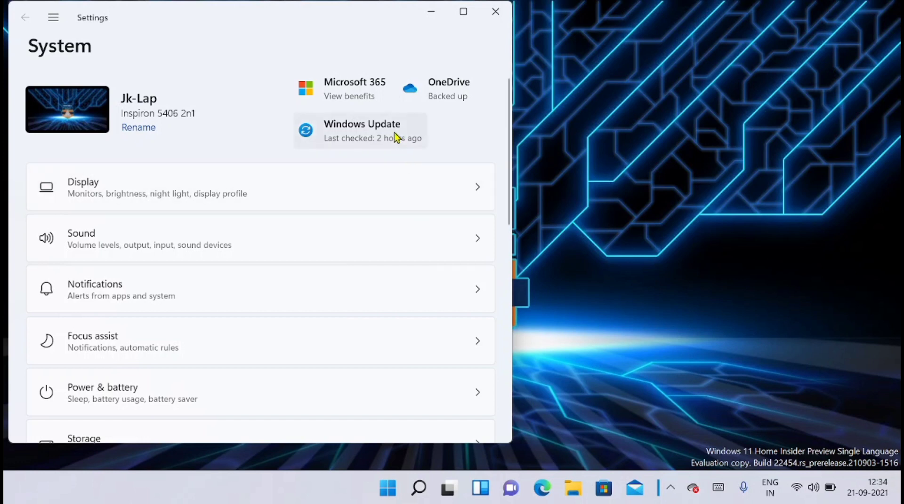
{"action": "left_click", "coordinate": [362, 130]}
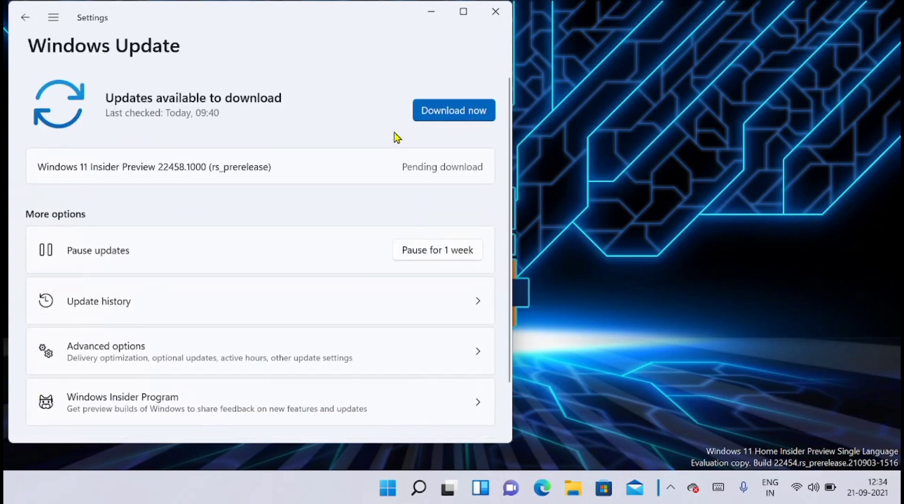
{"action": "mouse_move", "coordinate": [157, 185]}
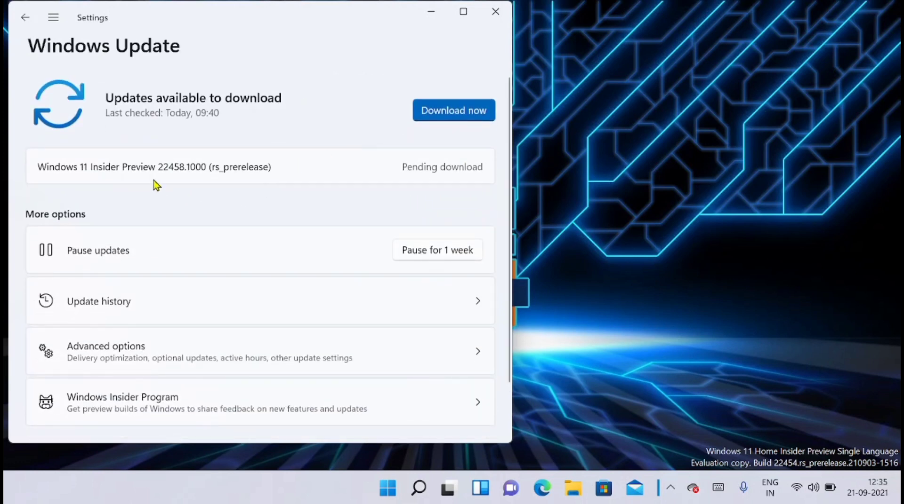
{"action": "mouse_move", "coordinate": [184, 190]}
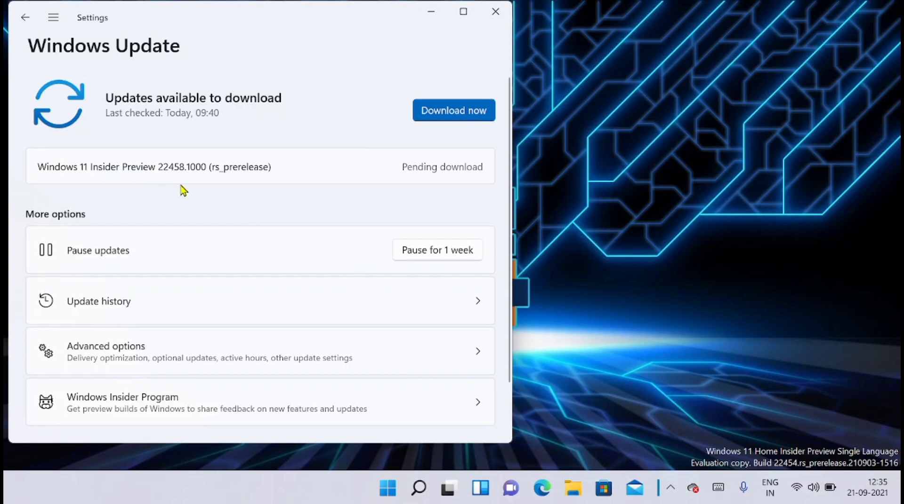
{"action": "mouse_move", "coordinate": [125, 185]}
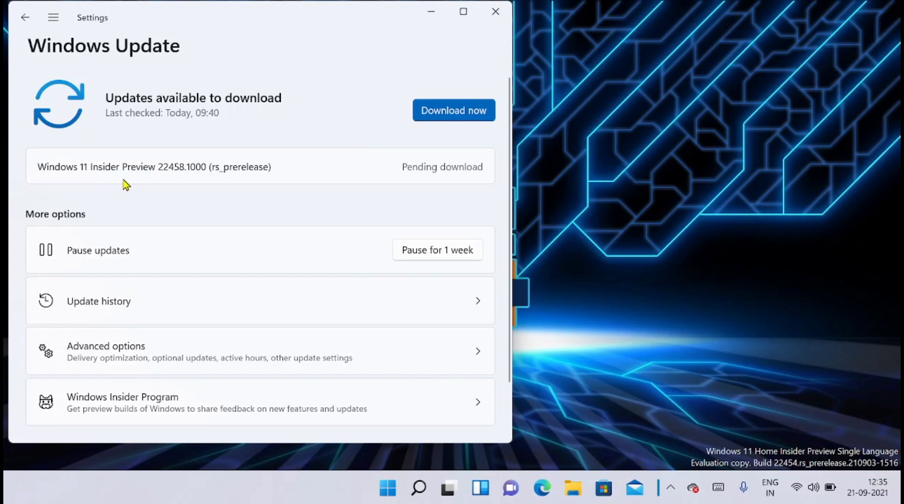
{"action": "mouse_move", "coordinate": [181, 178]}
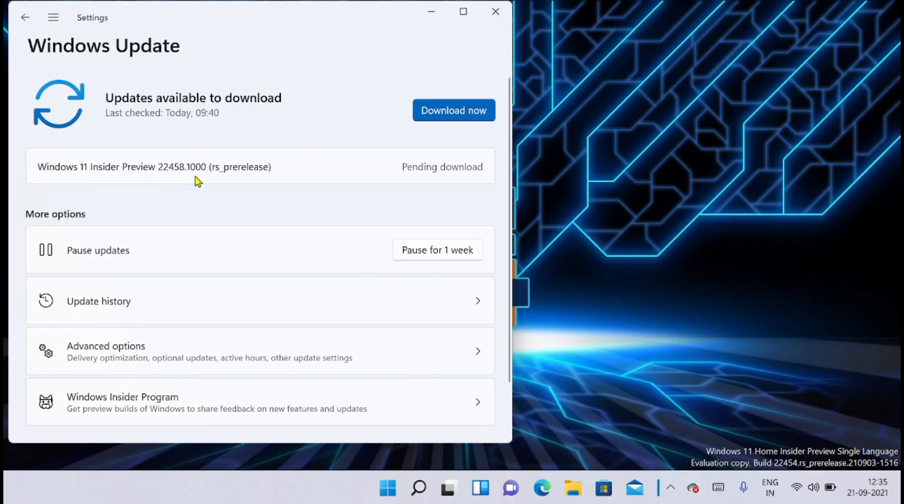
{"action": "mouse_move", "coordinate": [782, 475]}
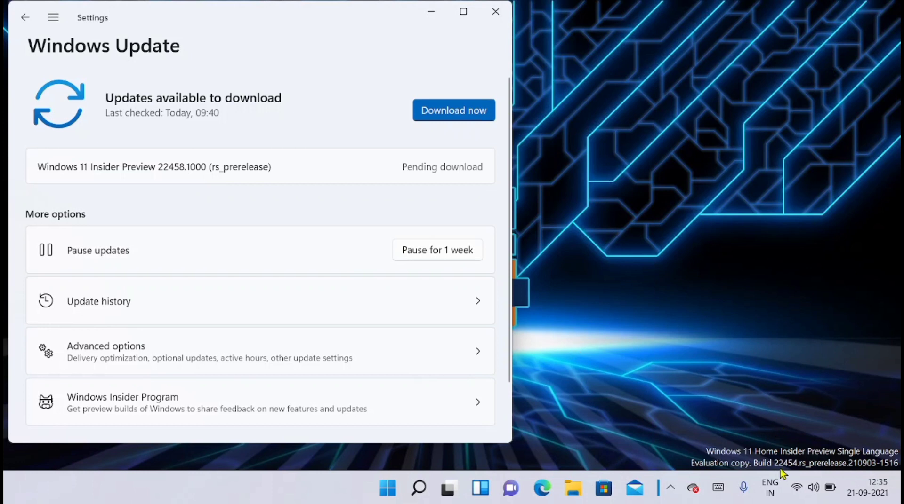
{"action": "mouse_move", "coordinate": [790, 473]}
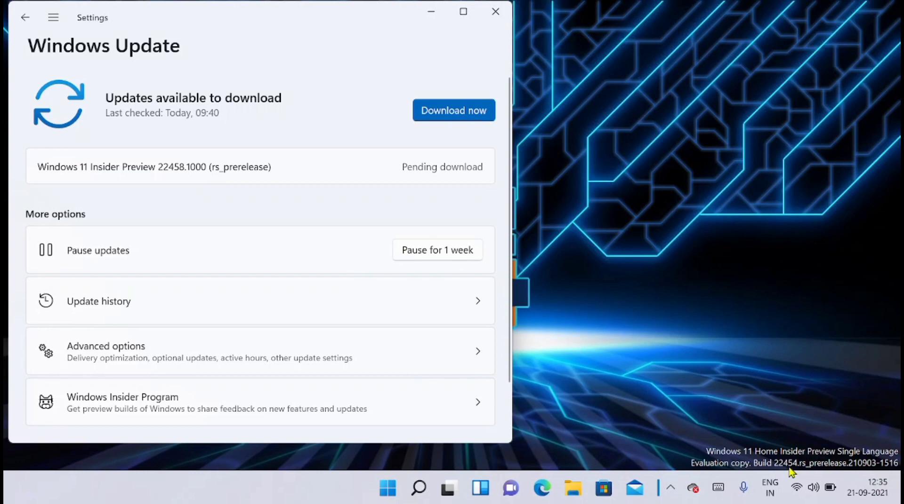
{"action": "mouse_move", "coordinate": [171, 167]}
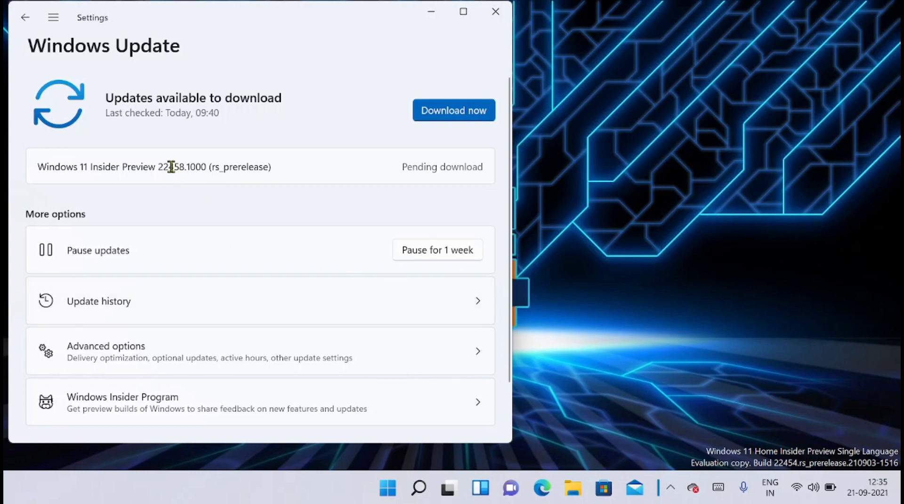
{"action": "left_click_drag", "start_coordinate": [148, 168], "coordinate": [228, 167]}
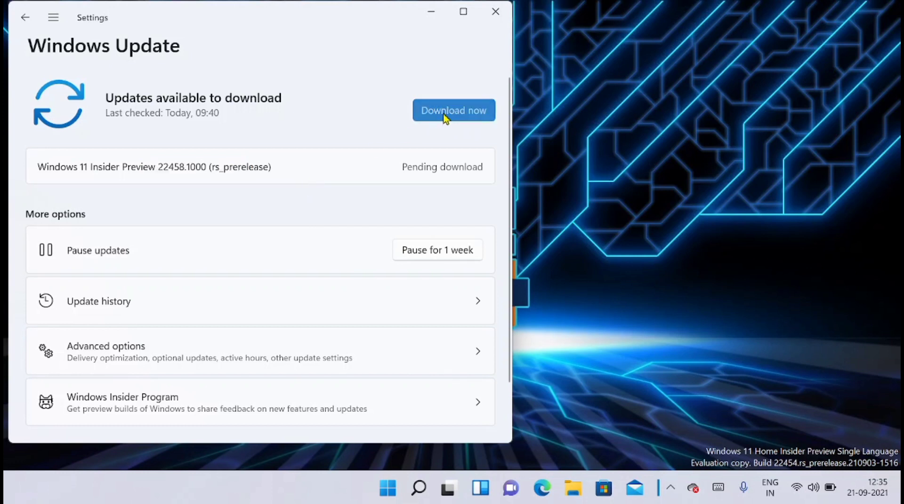
- Start downloading the Insider Preview 22458.1000 update via Download now
{"action": "left_click", "coordinate": [454, 110]}
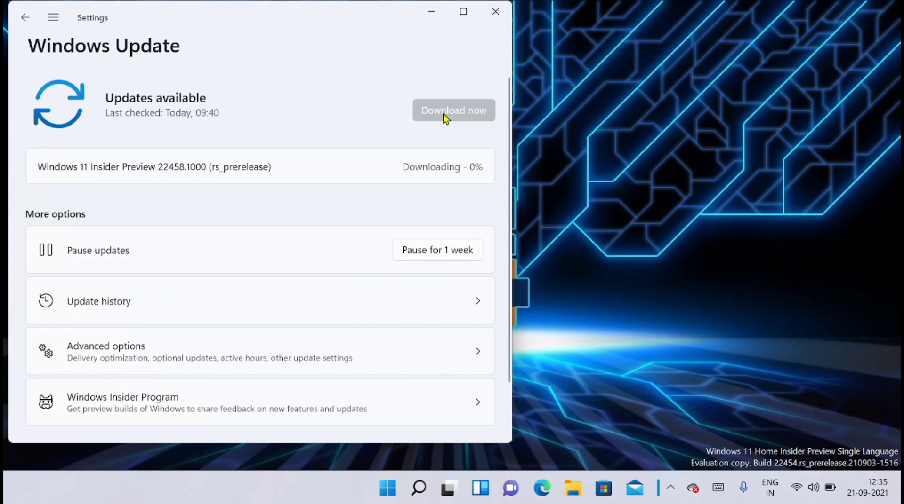
{"action": "mouse_move", "coordinate": [457, 182]}
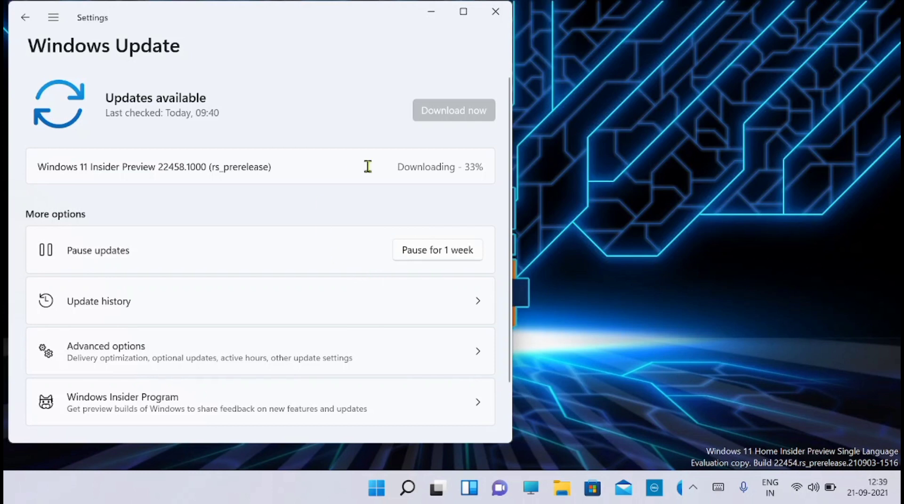
{"action": "mouse_move", "coordinate": [394, 183]}
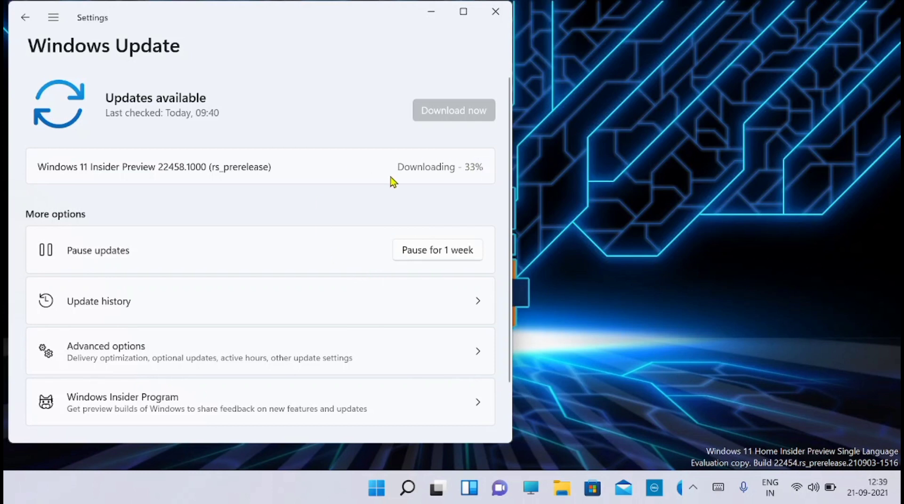
{"action": "mouse_move", "coordinate": [320, 190]}
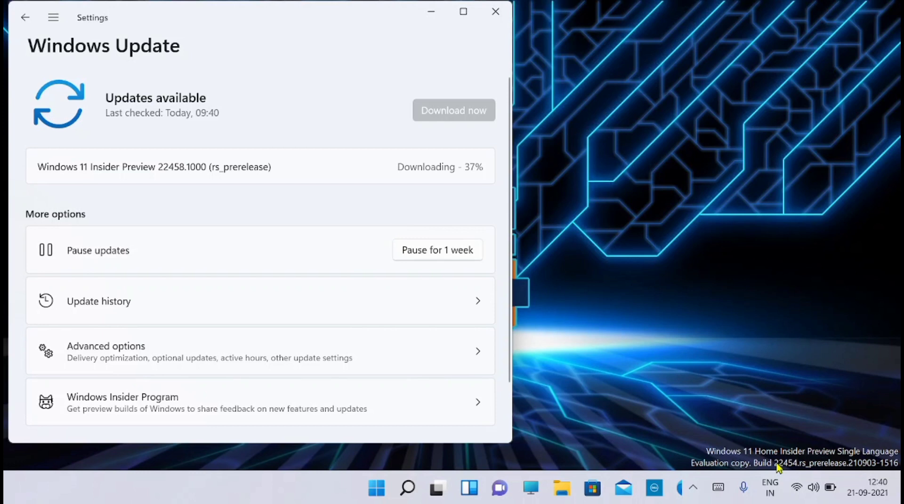
{"action": "mouse_move", "coordinate": [791, 467]}
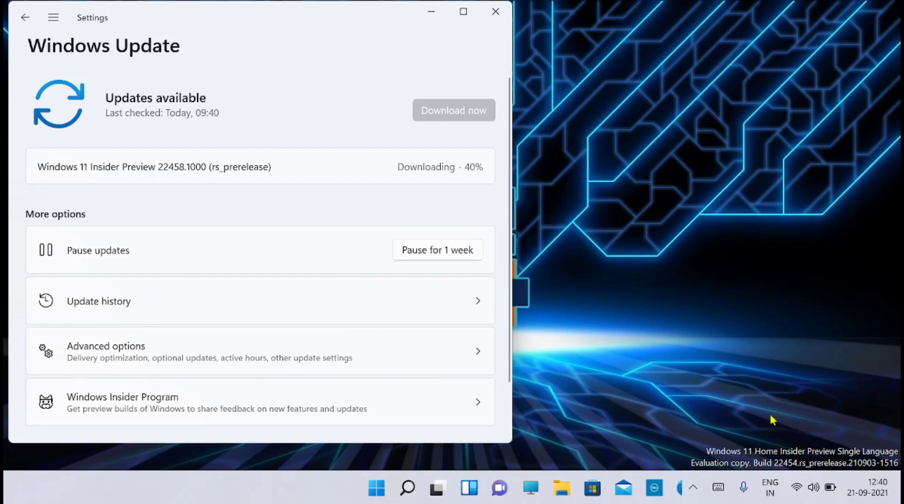
{"action": "mouse_move", "coordinate": [630, 147]}
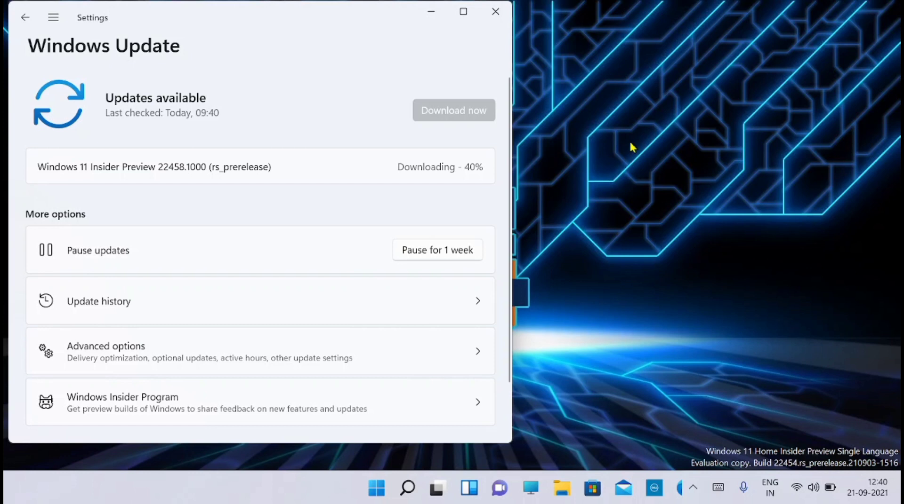
{"action": "mouse_move", "coordinate": [293, 136]}
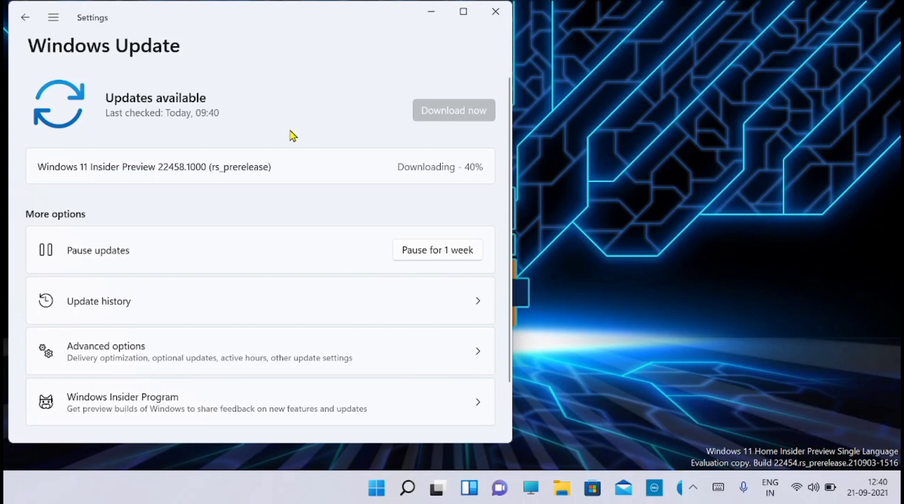
{"action": "mouse_move", "coordinate": [420, 32]}
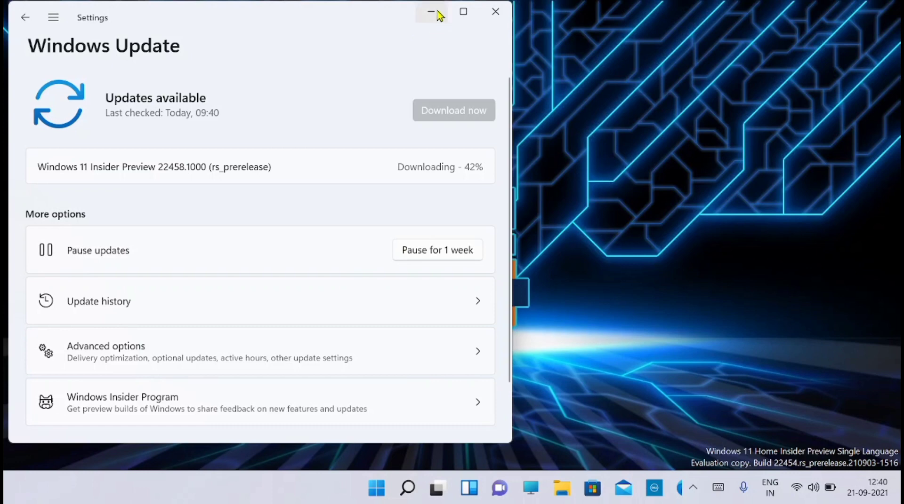
{"action": "mouse_move", "coordinate": [507, 138]}
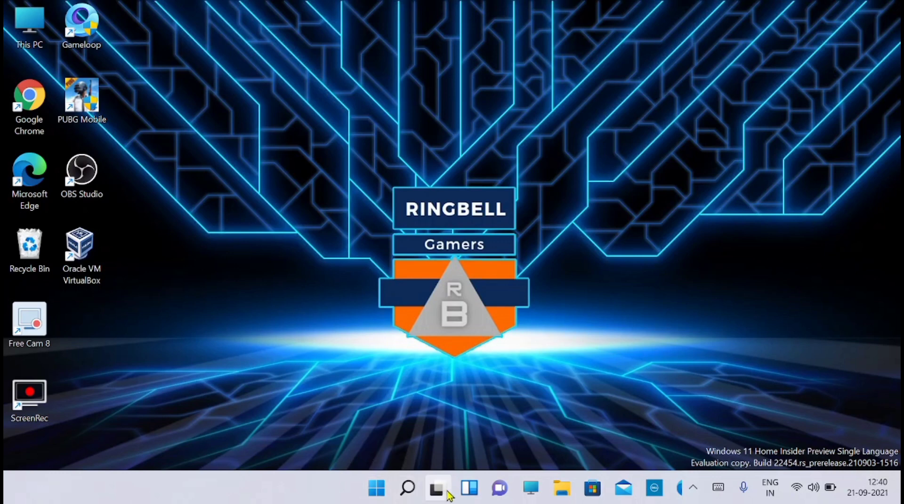
{"action": "mouse_move", "coordinate": [506, 489]}
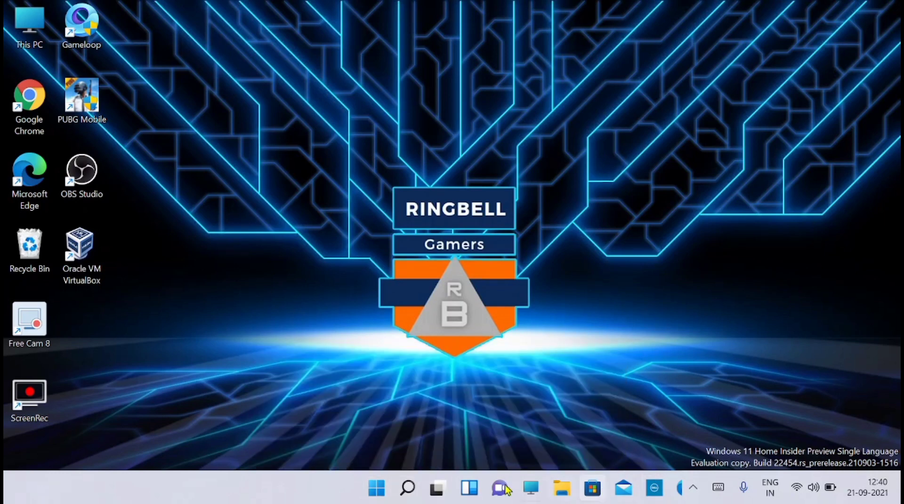
- Minimize Settings and show the hidden system tray icons on the desktop
{"action": "left_click", "coordinate": [407, 488]}
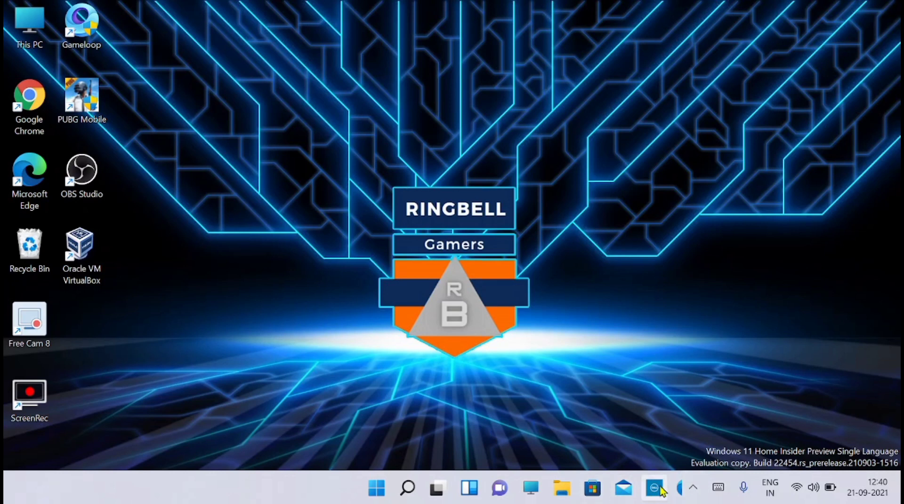
{"action": "mouse_move", "coordinate": [653, 489]}
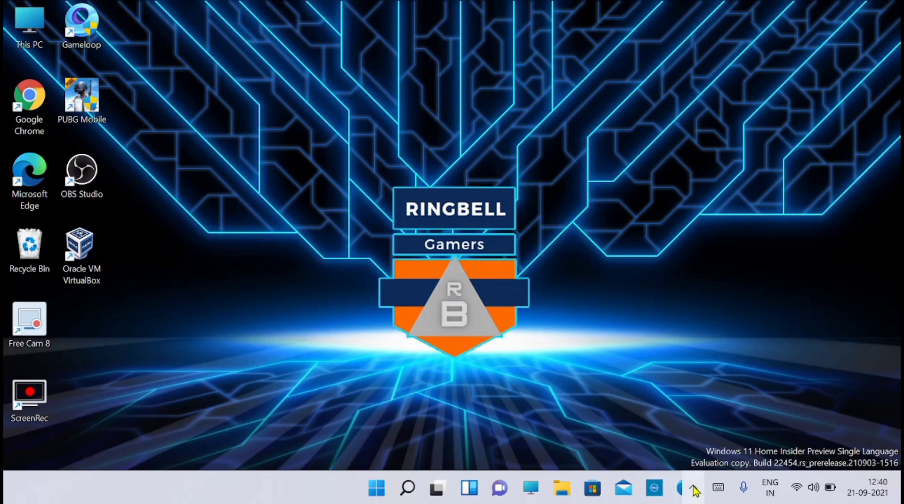
{"action": "left_click", "coordinate": [694, 489]}
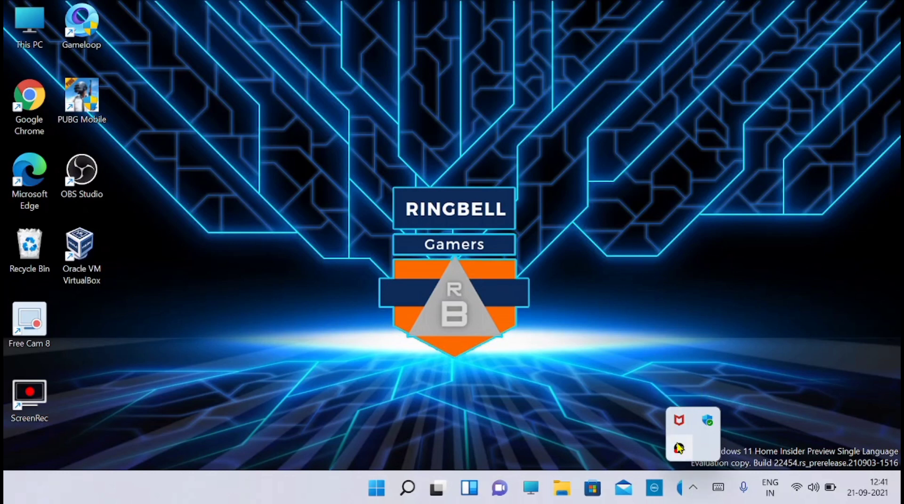
{"action": "mouse_move", "coordinate": [684, 449]}
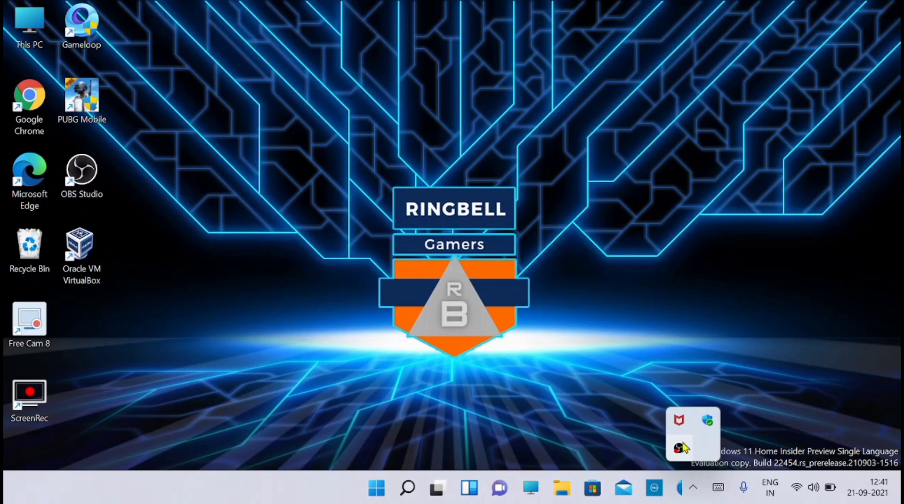
{"action": "mouse_move", "coordinate": [678, 449]}
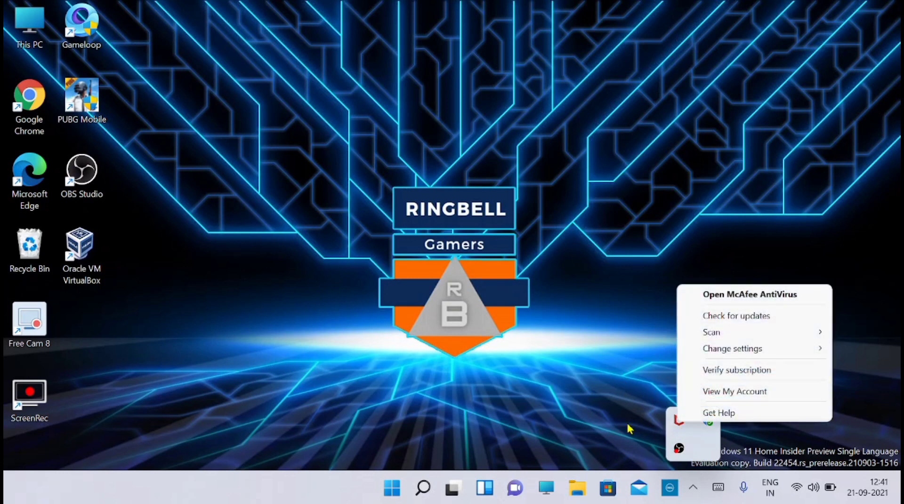
- Bring up the McAfee AntiVirus tray menu, then the OBS Studio tray menu
{"action": "left_click", "coordinate": [693, 490]}
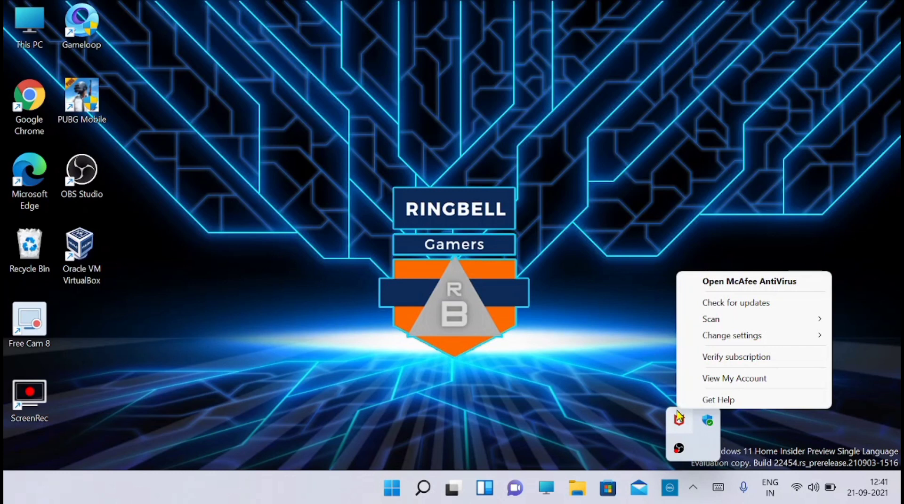
{"action": "mouse_move", "coordinate": [626, 461]}
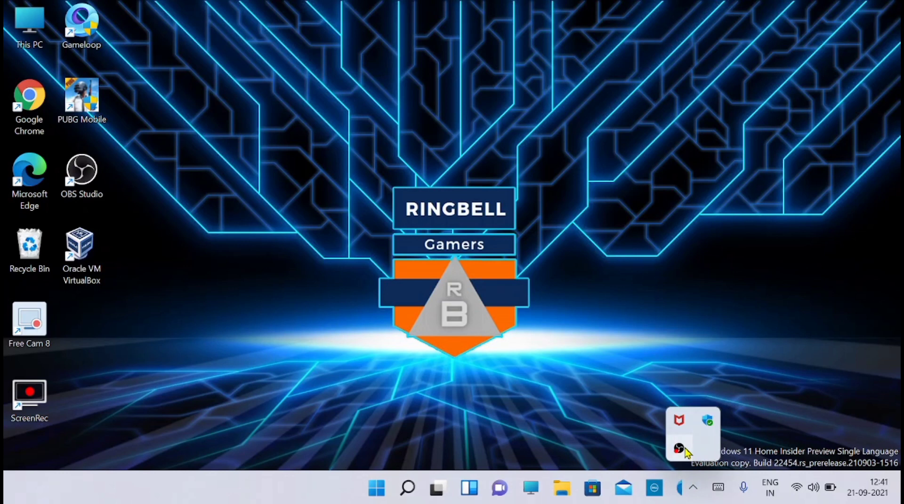
{"action": "right_click", "coordinate": [678, 450]}
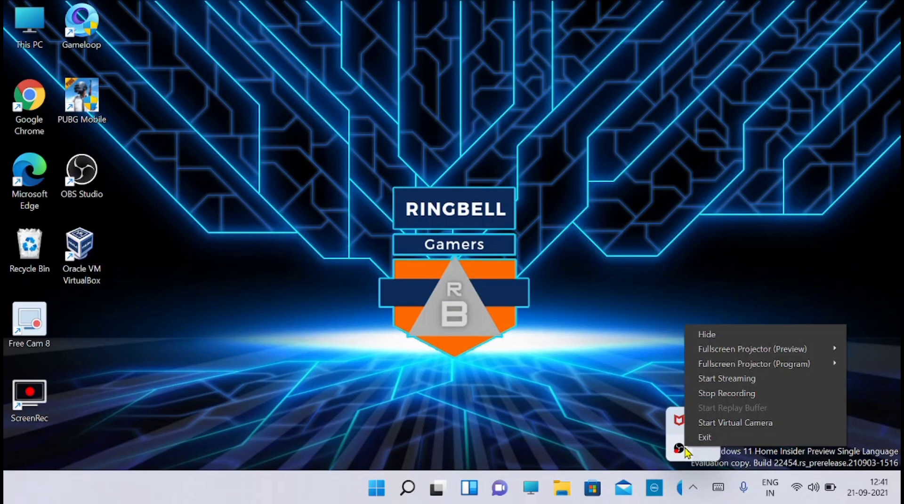
{"action": "mouse_move", "coordinate": [625, 364]}
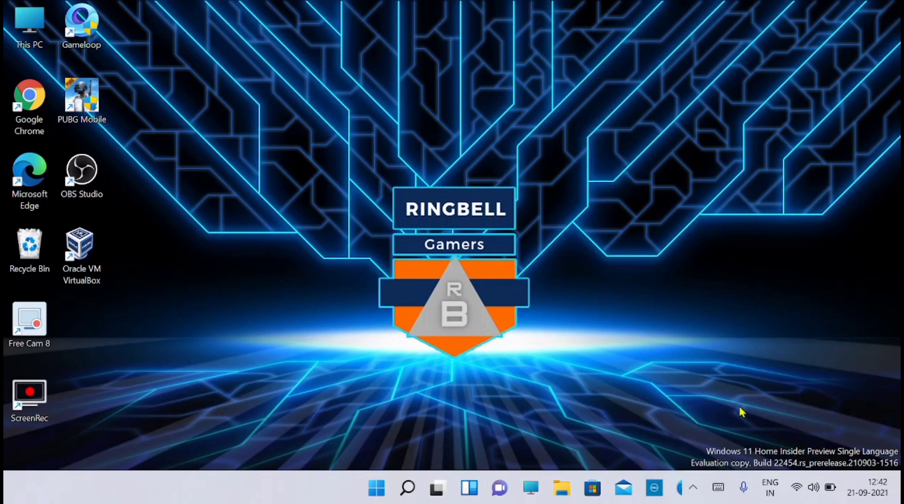
{"action": "mouse_move", "coordinate": [794, 471]}
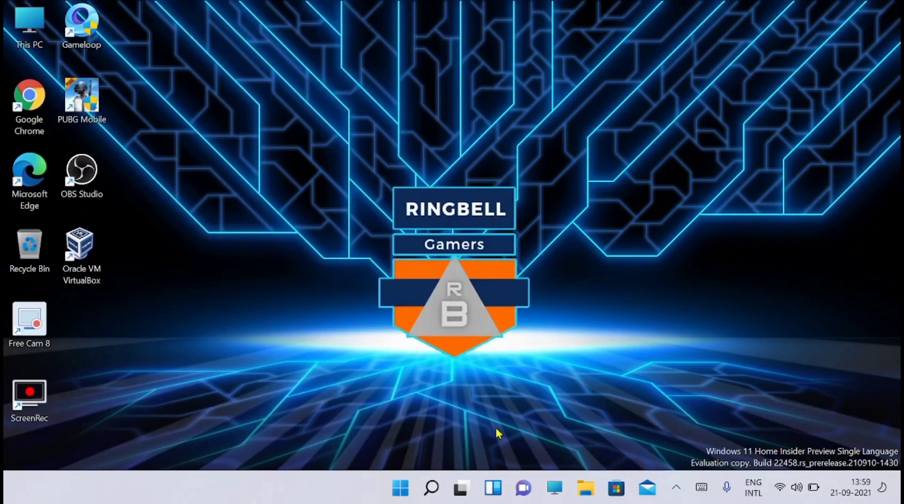
{"action": "mouse_move", "coordinate": [290, 497]}
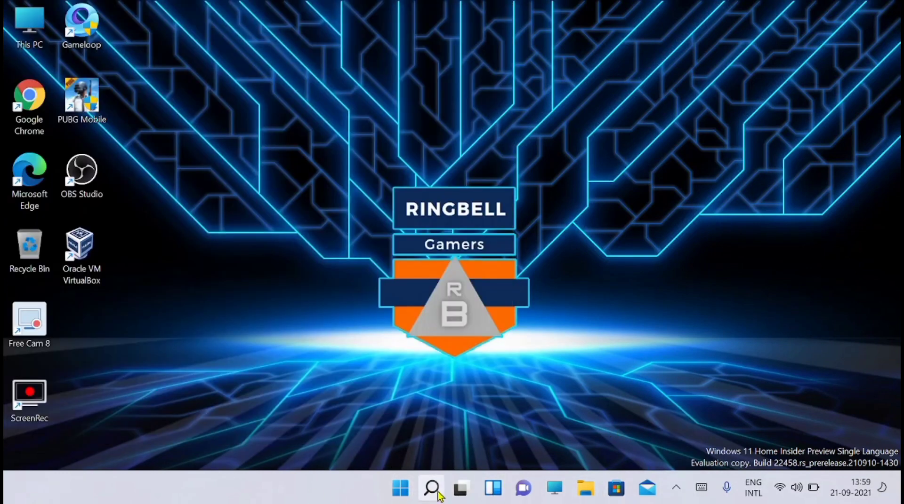
{"action": "mouse_move", "coordinate": [675, 487]}
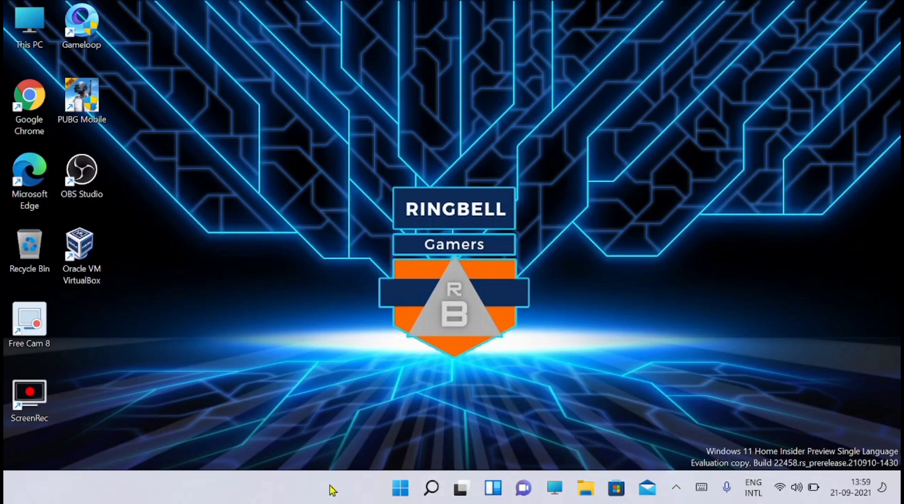
{"action": "mouse_move", "coordinate": [573, 477]}
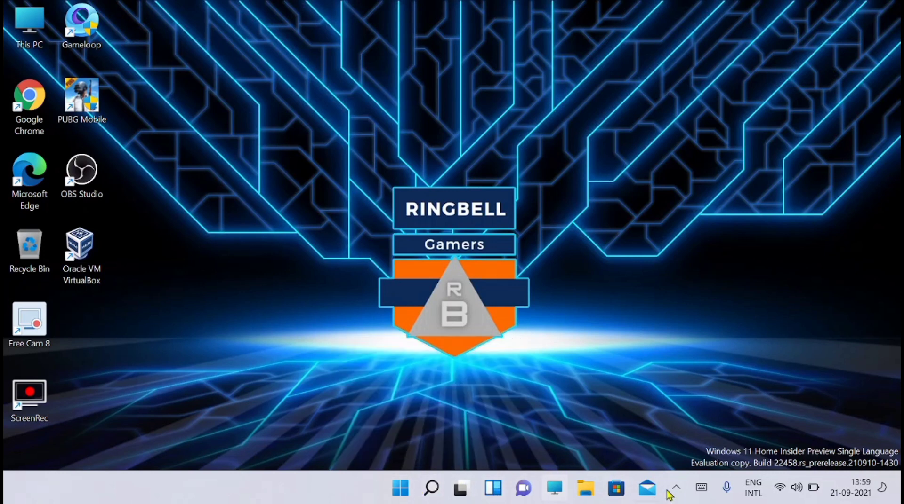
- Show the hidden tray icons again on the freshly installed build 22458
{"action": "left_click", "coordinate": [674, 489]}
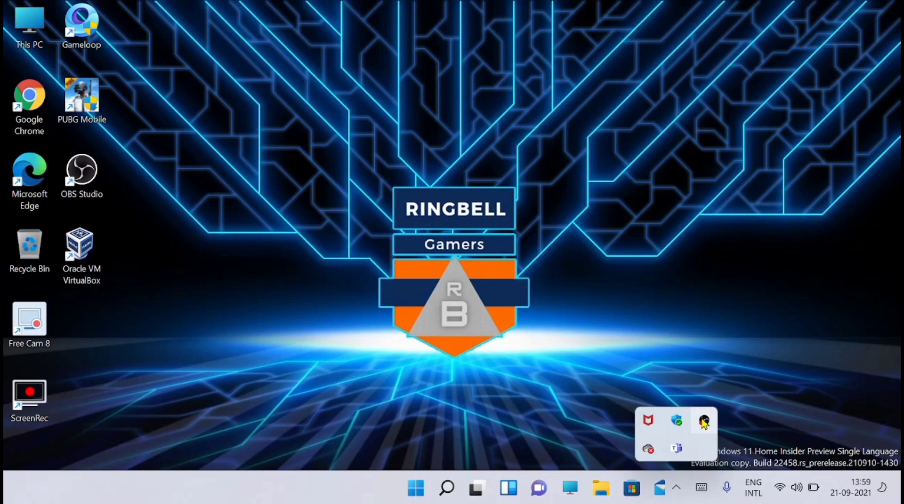
{"action": "mouse_move", "coordinate": [703, 424]}
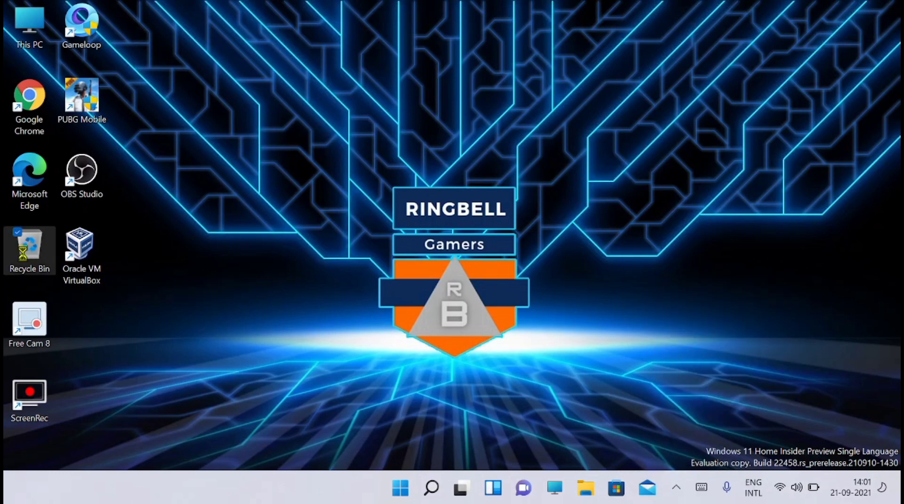
{"action": "right_click", "coordinate": [29, 250]}
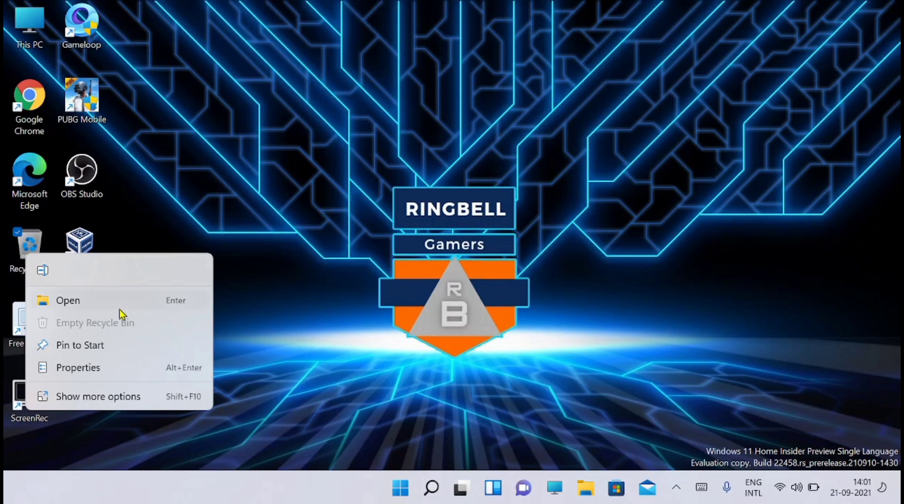
{"action": "mouse_move", "coordinate": [118, 402]}
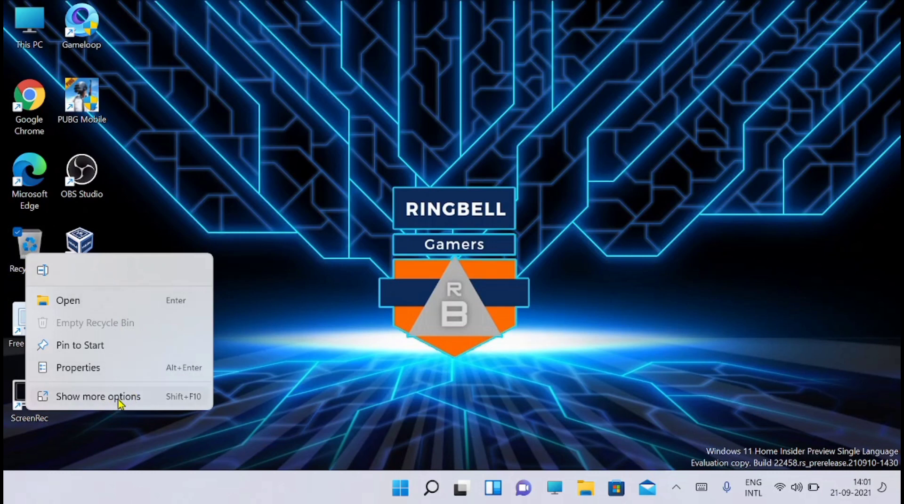
{"action": "mouse_move", "coordinate": [127, 352]}
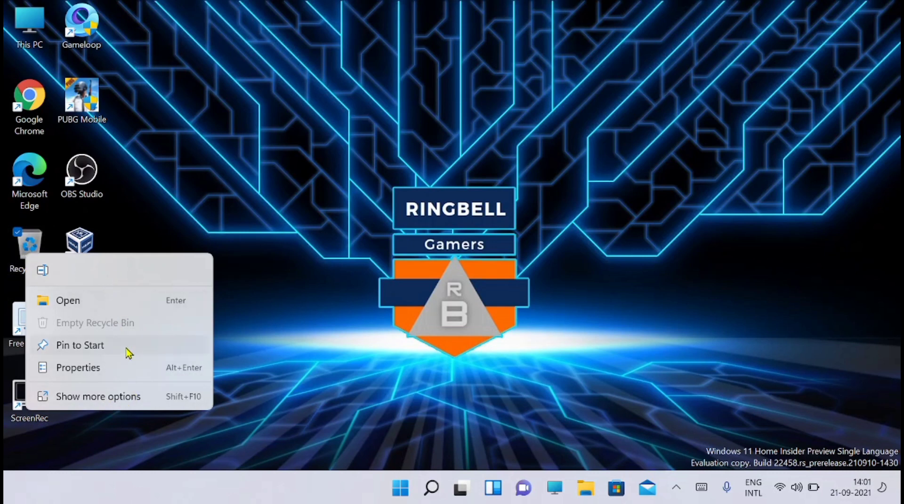
{"action": "left_click", "coordinate": [98, 396]}
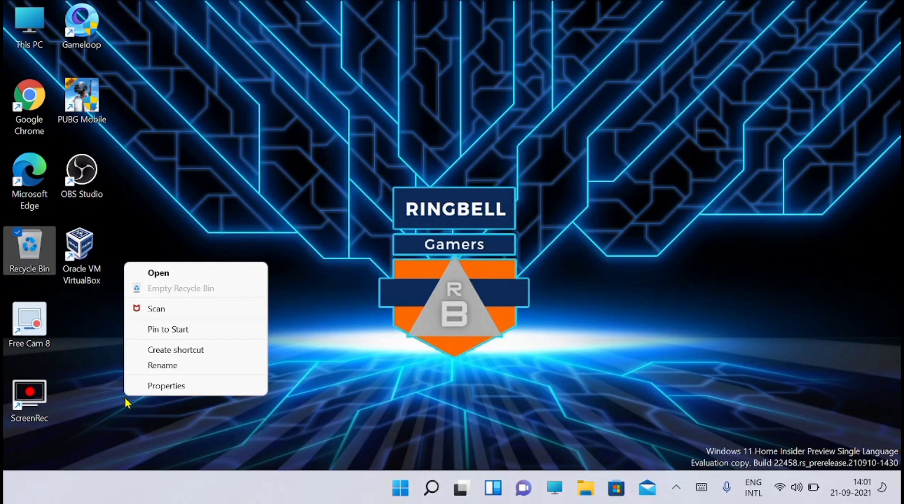
{"action": "mouse_move", "coordinate": [288, 291]}
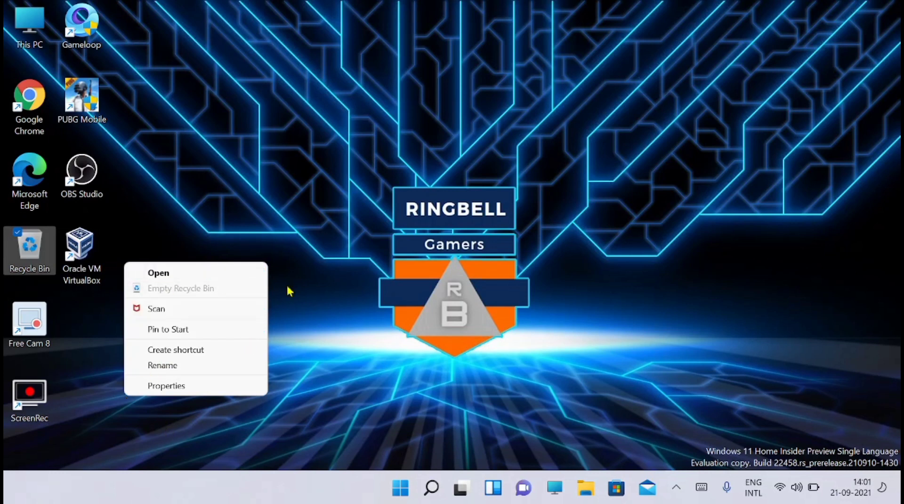
{"action": "mouse_move", "coordinate": [311, 248]}
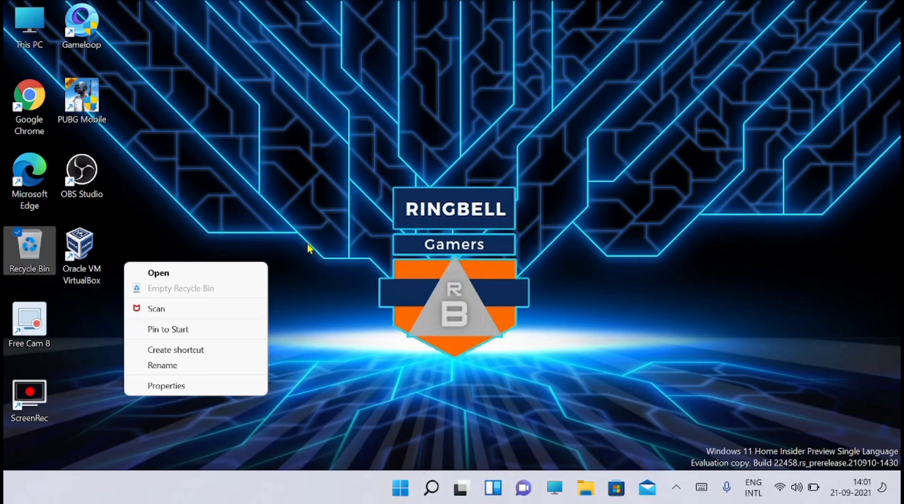
{"action": "left_click", "coordinate": [407, 336]}
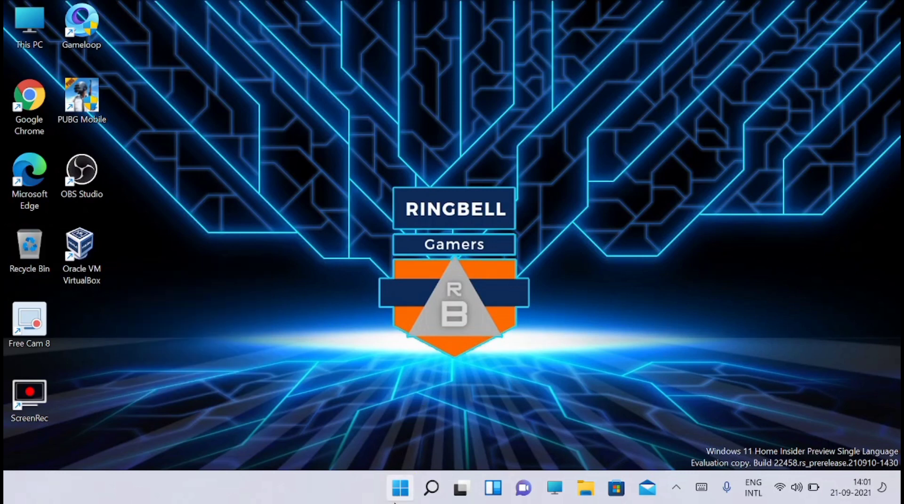
- From Settings' Windows Update page, open the Latest build notes for build 22458.1000 in Edge
{"action": "left_click", "coordinate": [399, 489]}
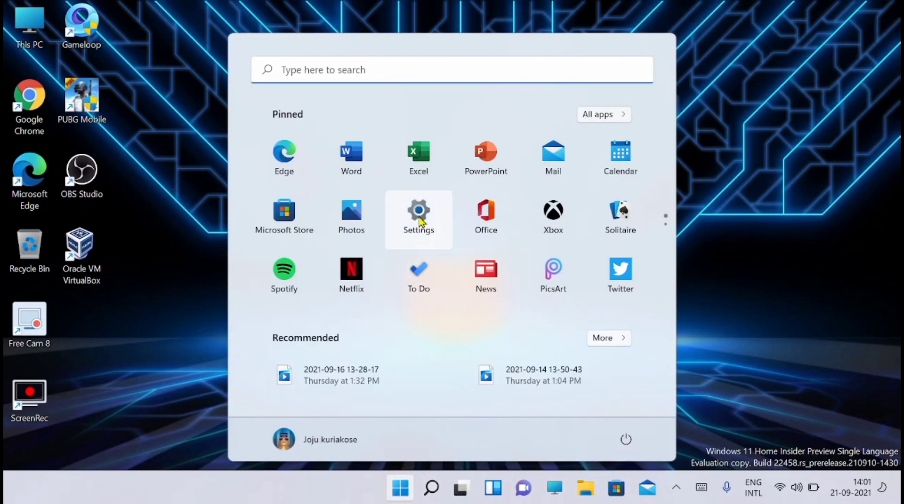
{"action": "left_click", "coordinate": [418, 216]}
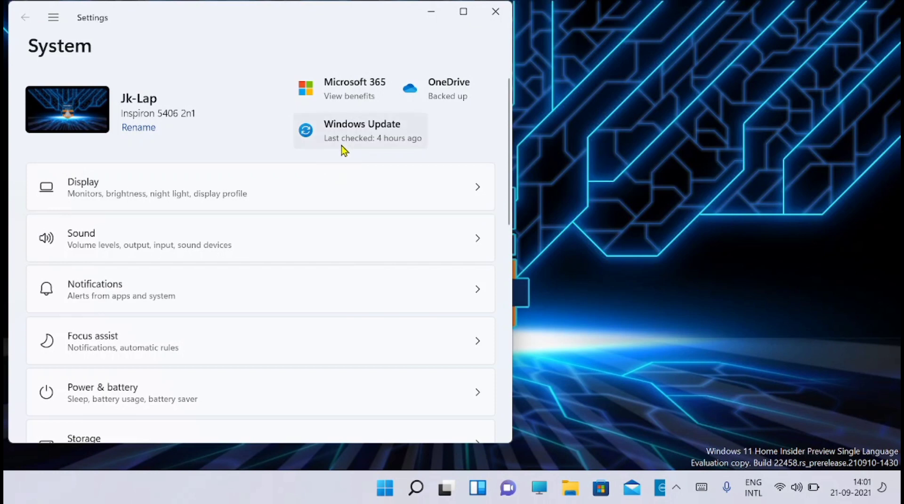
{"action": "left_click", "coordinate": [362, 131]}
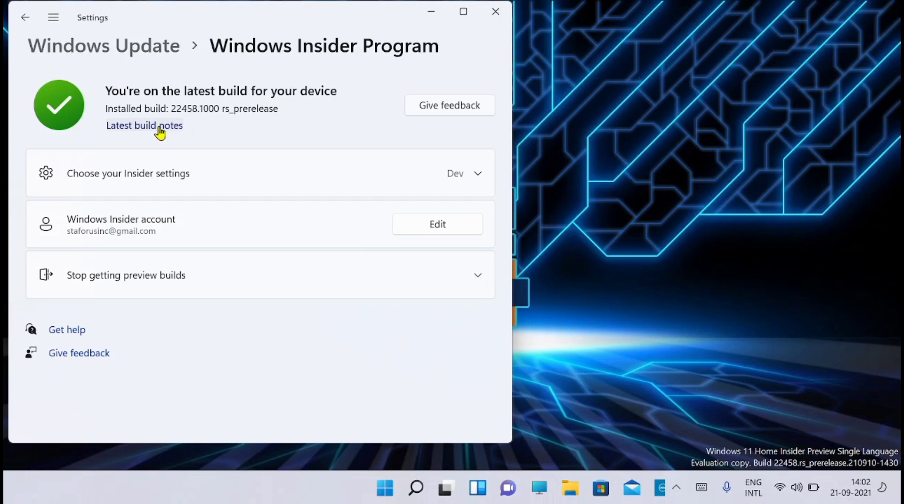
{"action": "left_click", "coordinate": [144, 125]}
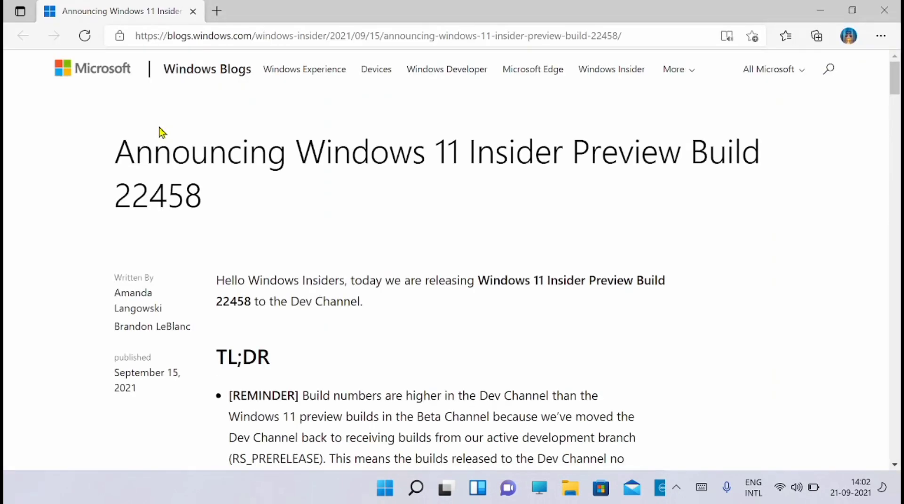
{"action": "mouse_move", "coordinate": [886, 102]}
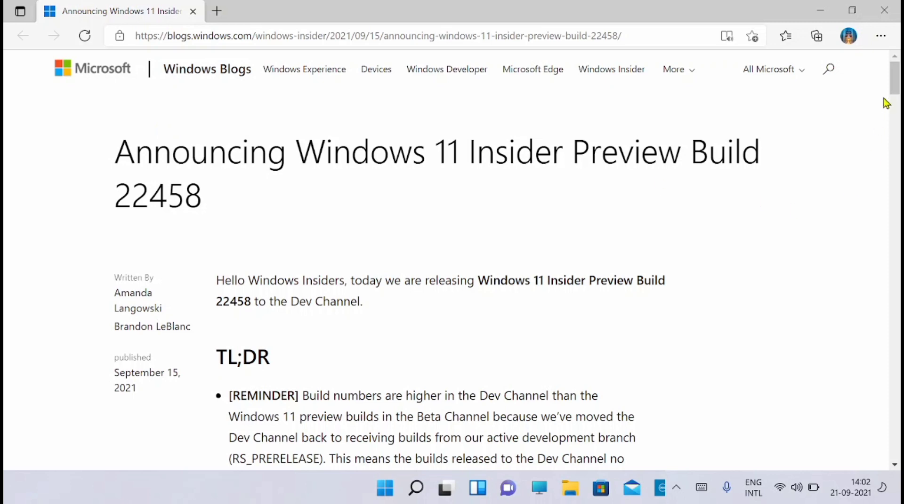
- Scroll the build 22458 announcement and highlight the known issue about misaligned Taskbar icons, then deselect it
{"action": "scroll", "scroll_direction": "down", "scroll_amount": 3}
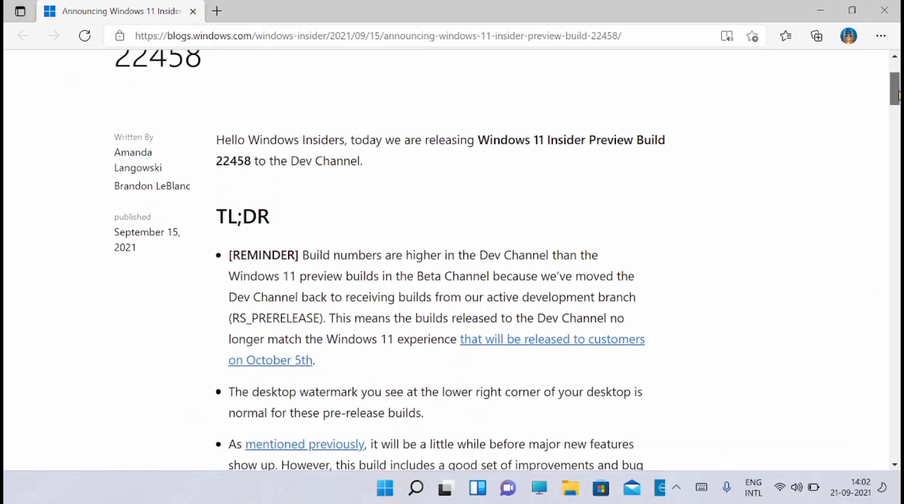
{"action": "scroll", "scroll_direction": "down", "scroll_amount": 3}
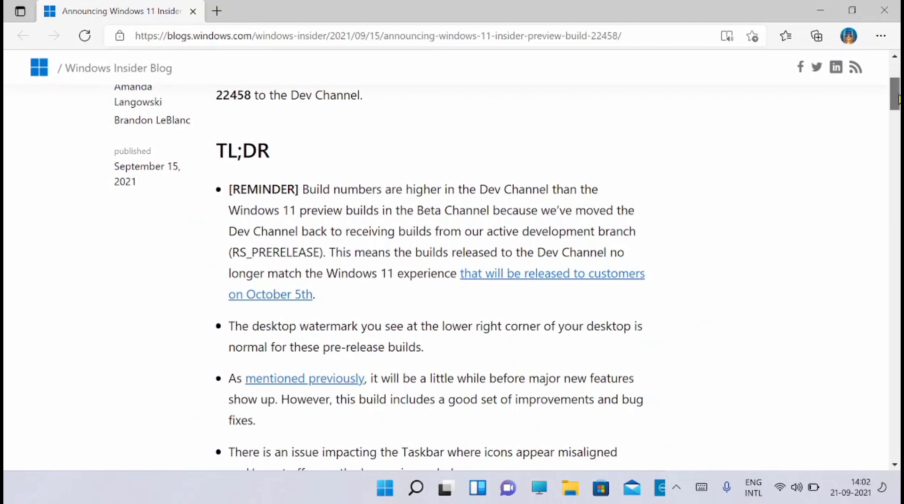
{"action": "scroll", "scroll_direction": "down", "scroll_amount": 3}
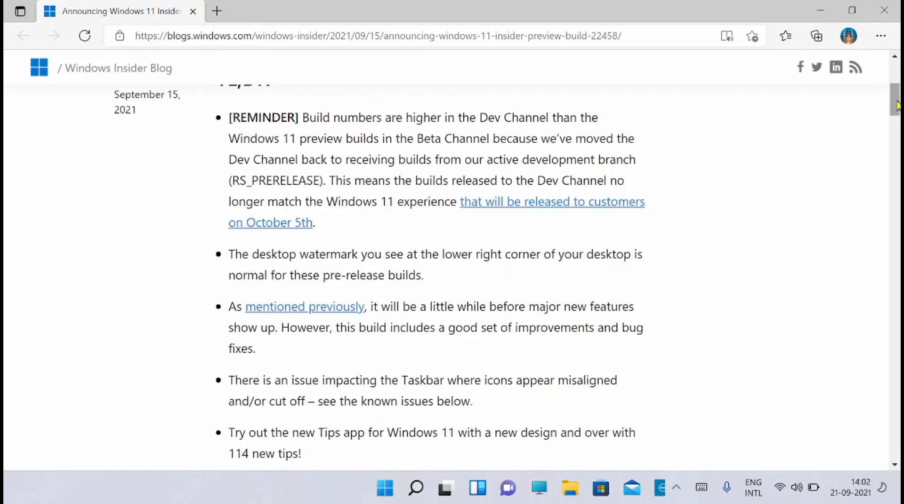
{"action": "mouse_move", "coordinate": [815, 184]}
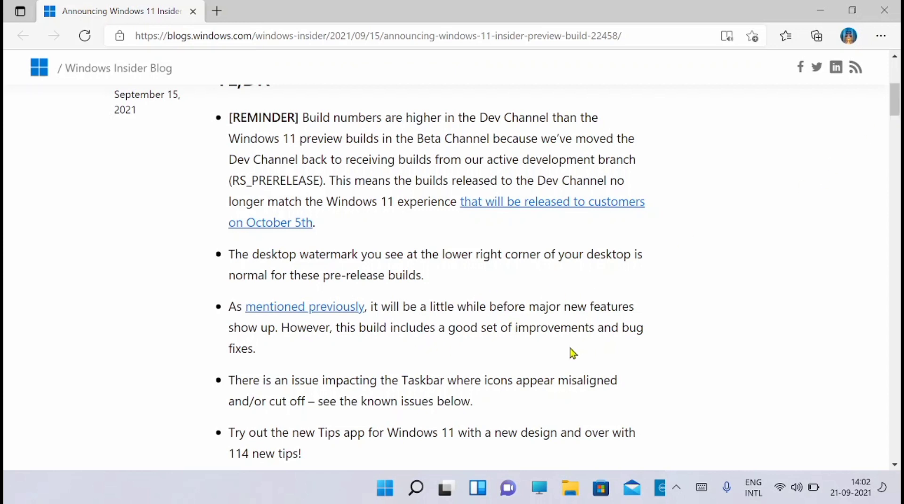
{"action": "mouse_move", "coordinate": [530, 398]}
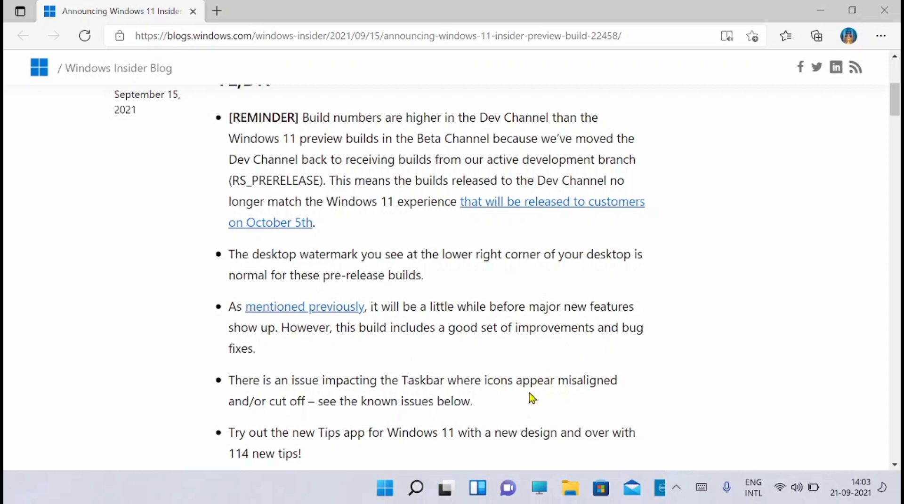
{"action": "mouse_move", "coordinate": [425, 402]}
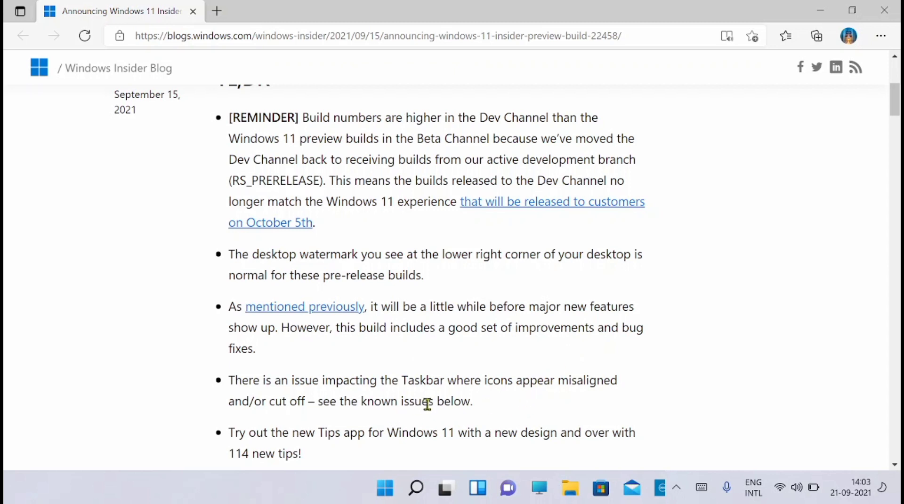
{"action": "mouse_move", "coordinate": [231, 380]}
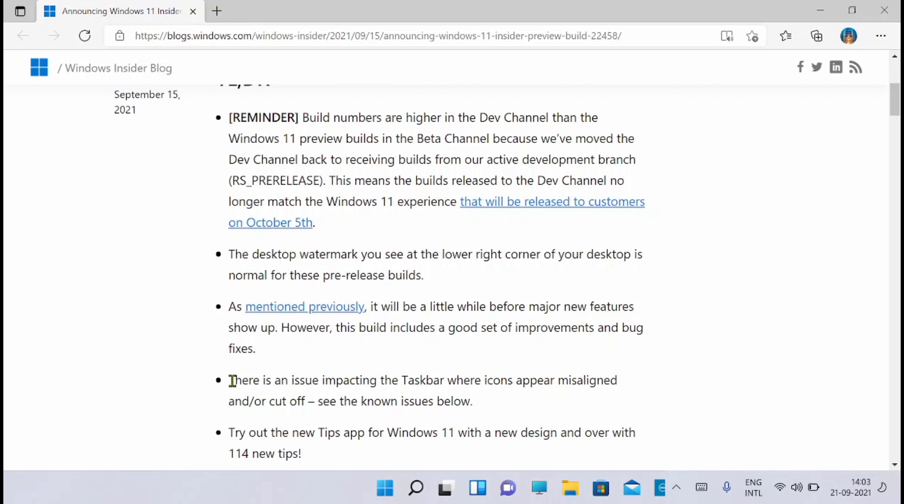
{"action": "left_click_drag", "start_coordinate": [230, 380], "coordinate": [471, 402]}
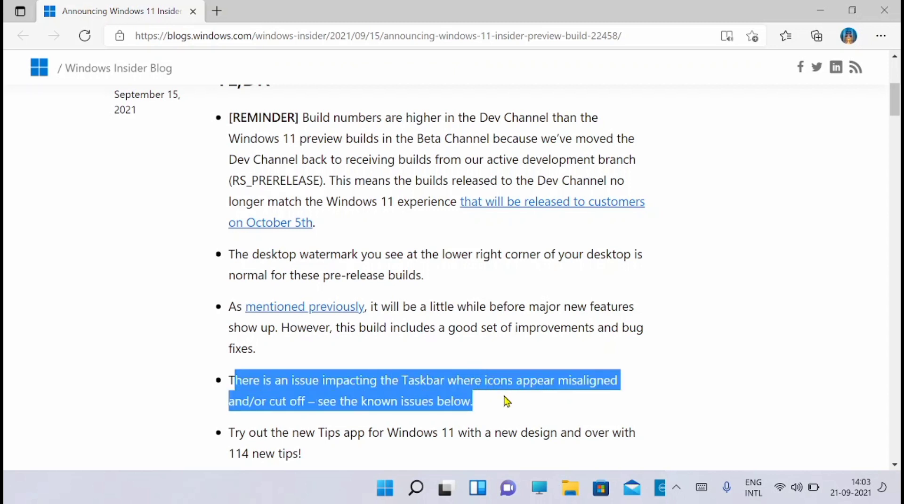
{"action": "mouse_move", "coordinate": [572, 403]}
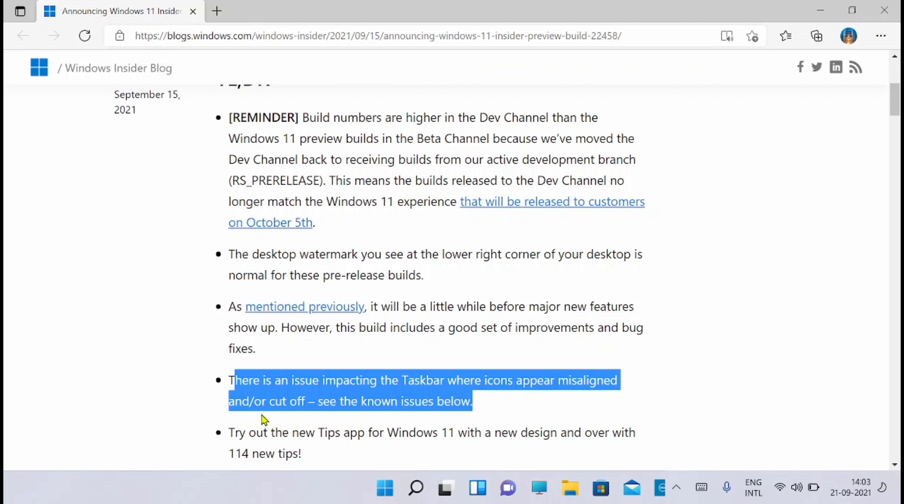
{"action": "mouse_move", "coordinate": [523, 410]}
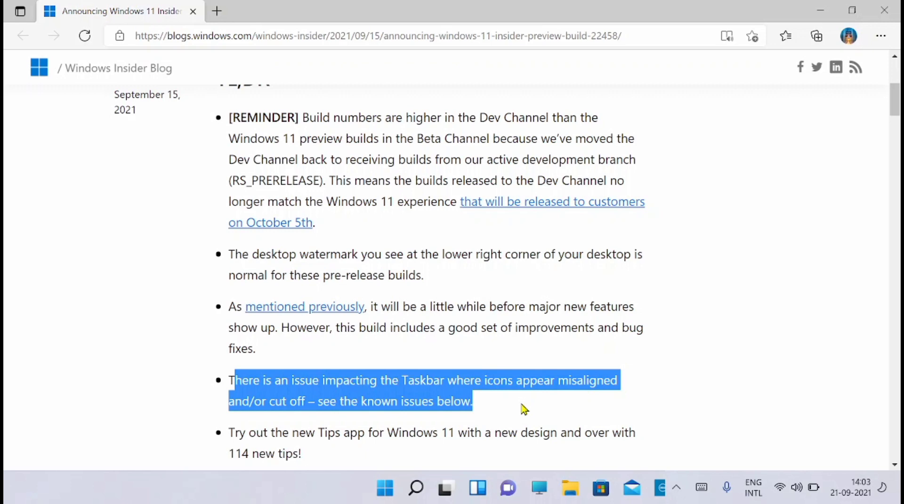
{"action": "left_click", "coordinate": [525, 410]}
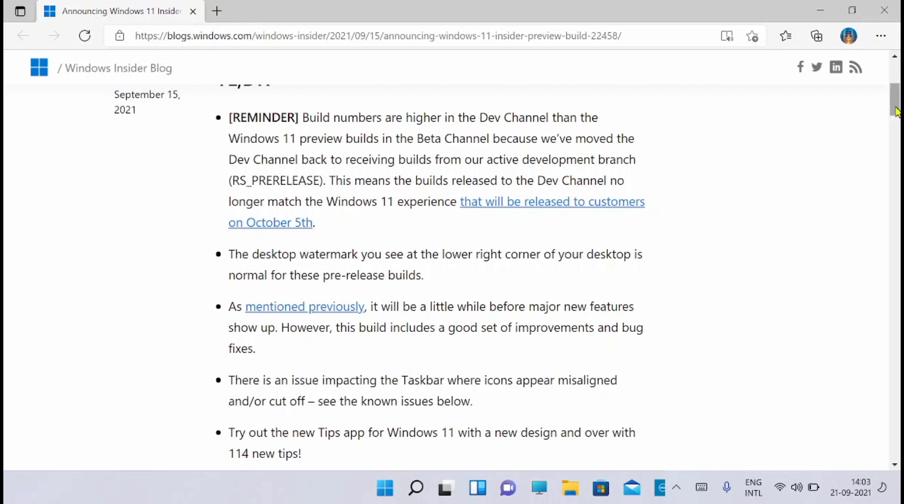
- Continue down the announcement through the changes to the Fixes section
{"action": "scroll", "scroll_direction": "up", "scroll_amount": 3}
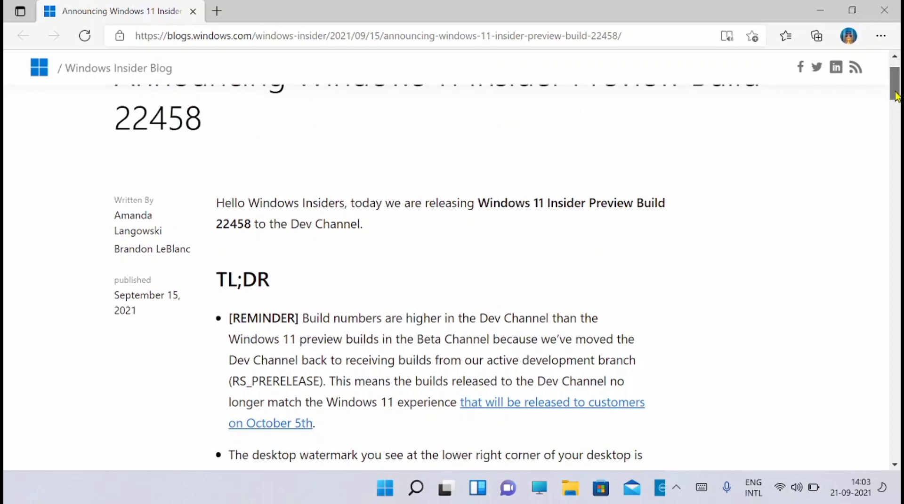
{"action": "scroll", "scroll_direction": "down", "scroll_amount": 3}
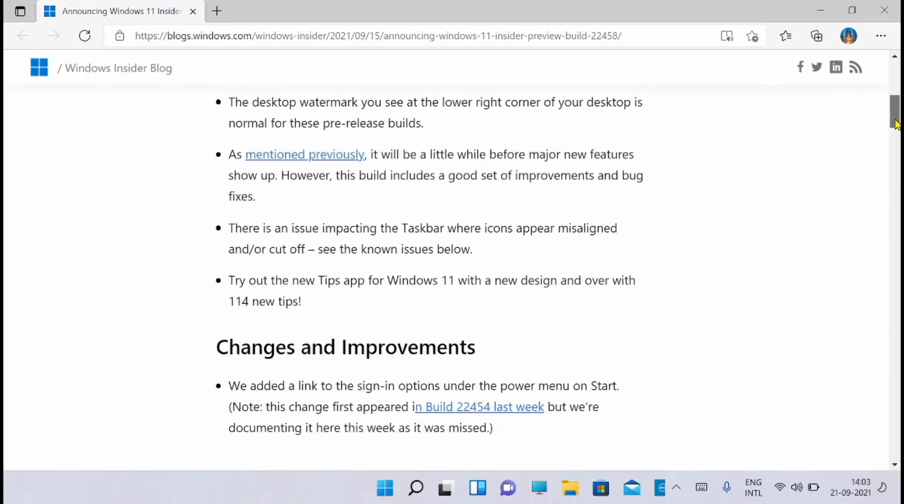
{"action": "scroll", "scroll_direction": "down", "scroll_amount": 3}
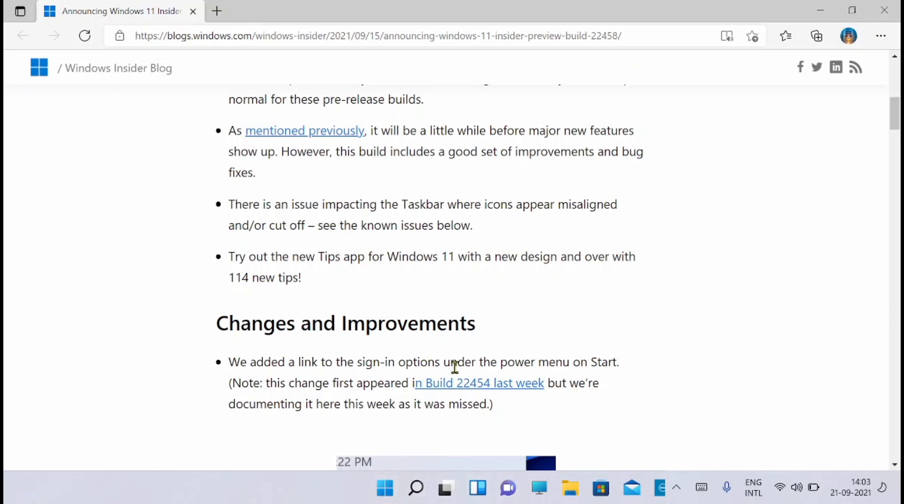
{"action": "mouse_move", "coordinate": [440, 275]}
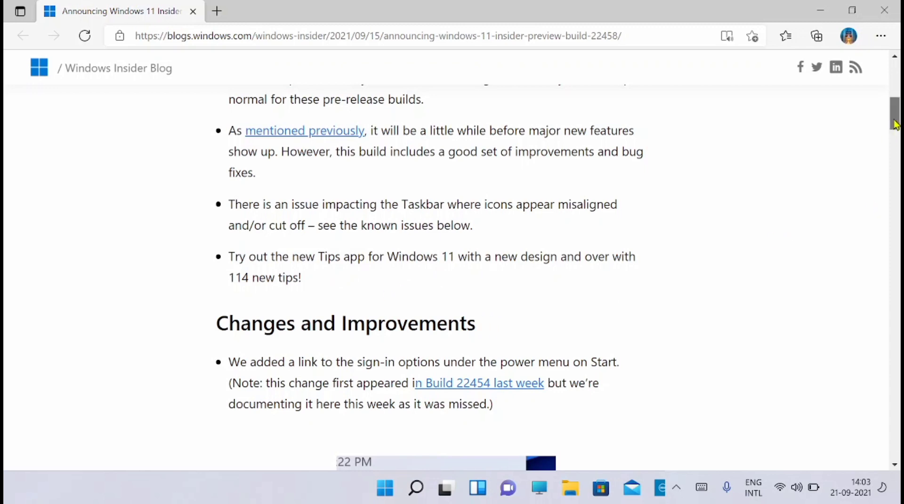
{"action": "scroll", "scroll_direction": "down", "scroll_amount": 3}
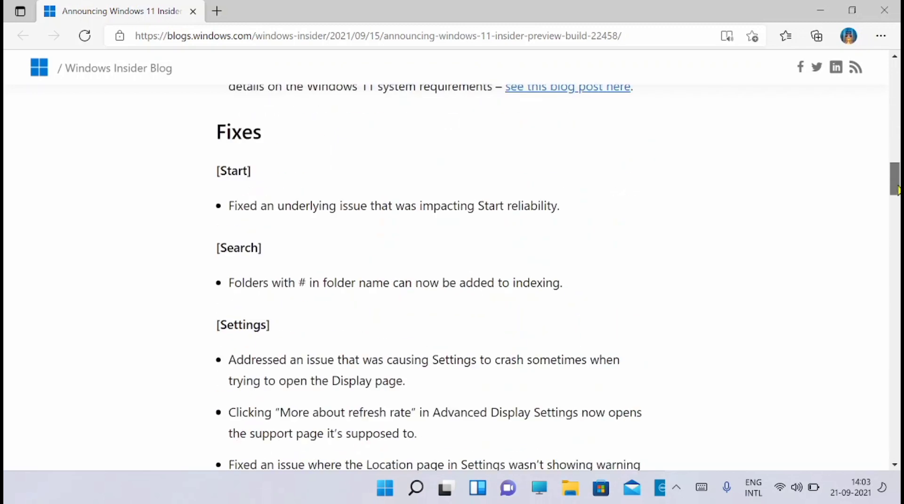
{"action": "scroll", "scroll_direction": "down", "scroll_amount": 3}
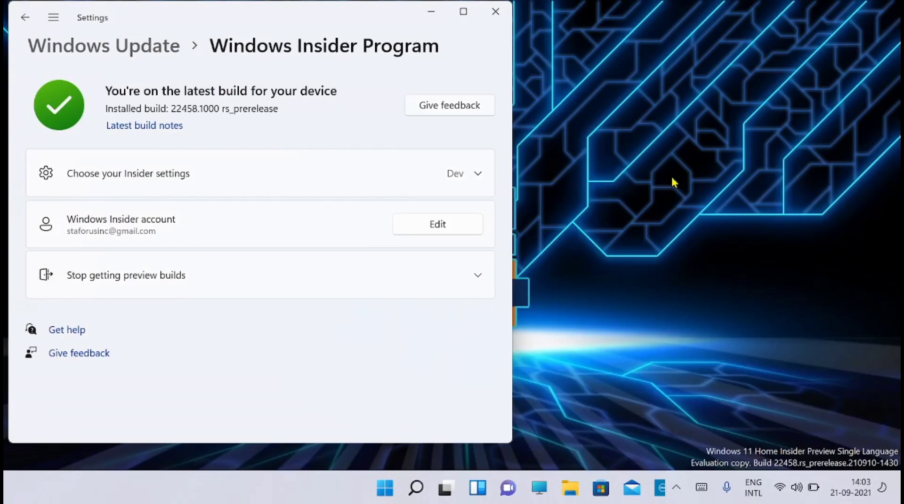
{"action": "mouse_move", "coordinate": [386, 120]}
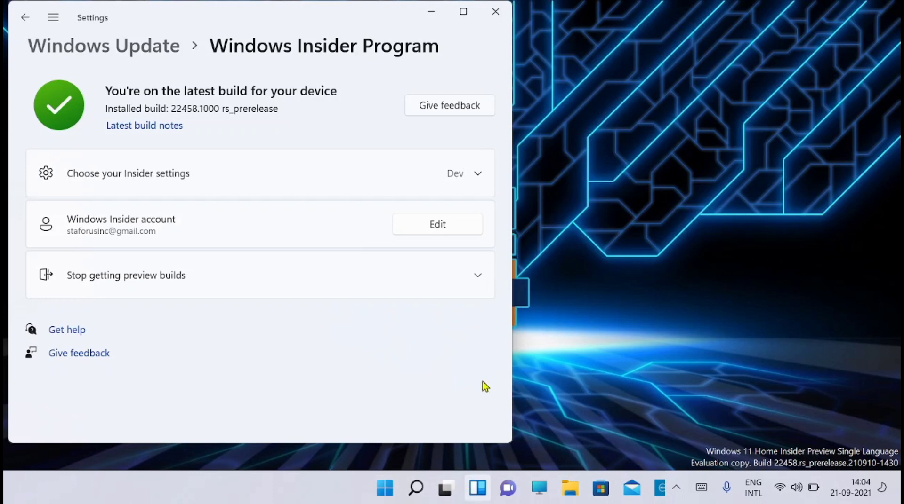
{"action": "mouse_move", "coordinate": [495, 11]}
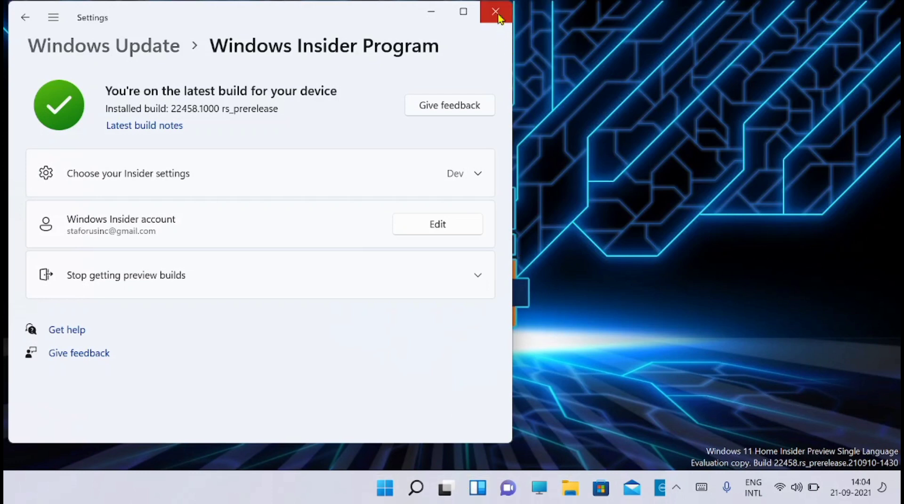
{"action": "mouse_move", "coordinate": [496, 11]}
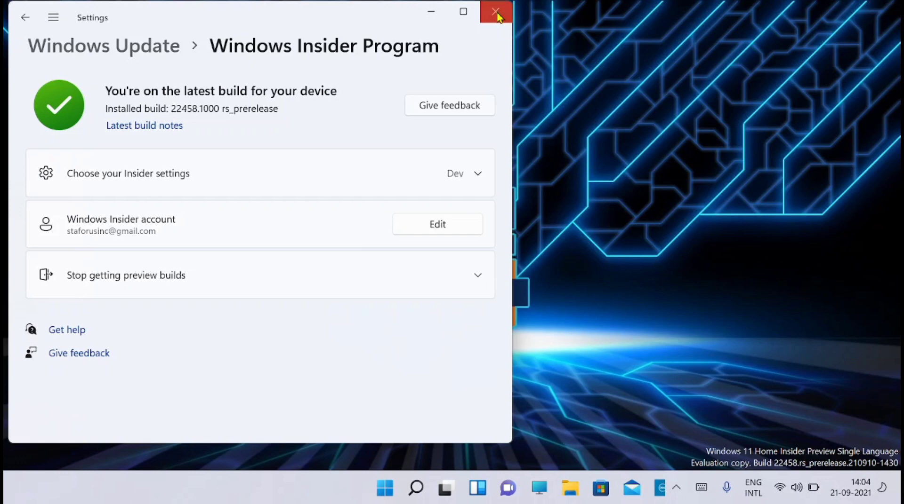
- Close the Settings window, leaving the plain desktop on build 22458
{"action": "left_click", "coordinate": [496, 11]}
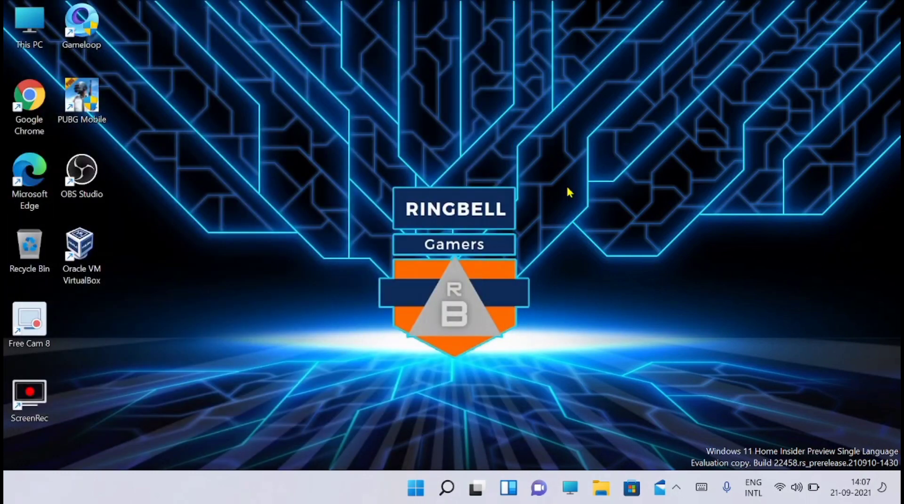